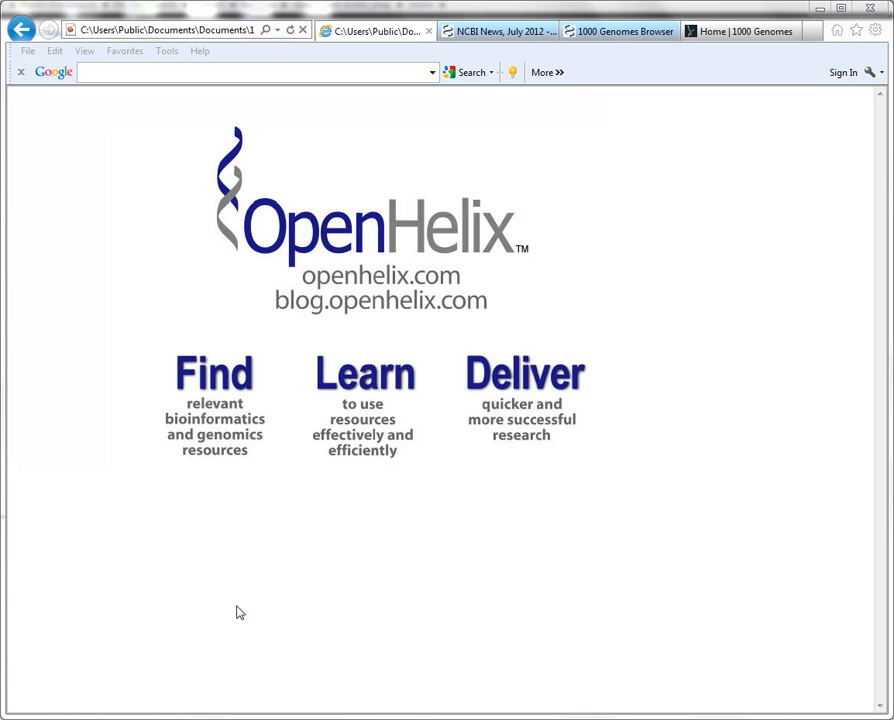
pyautogui.moveTo(288, 322)
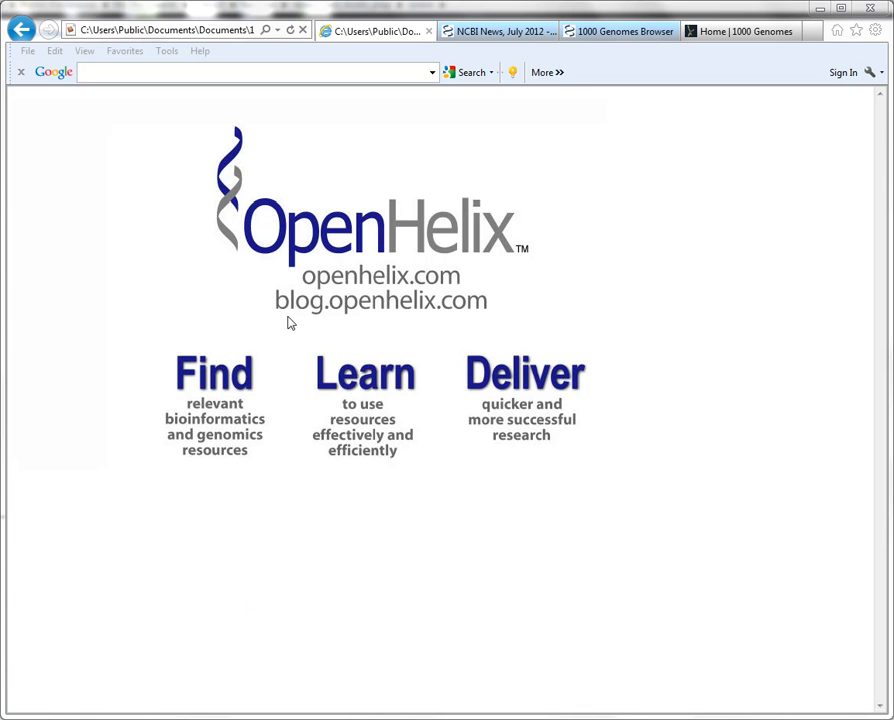
pyautogui.moveTo(430, 316)
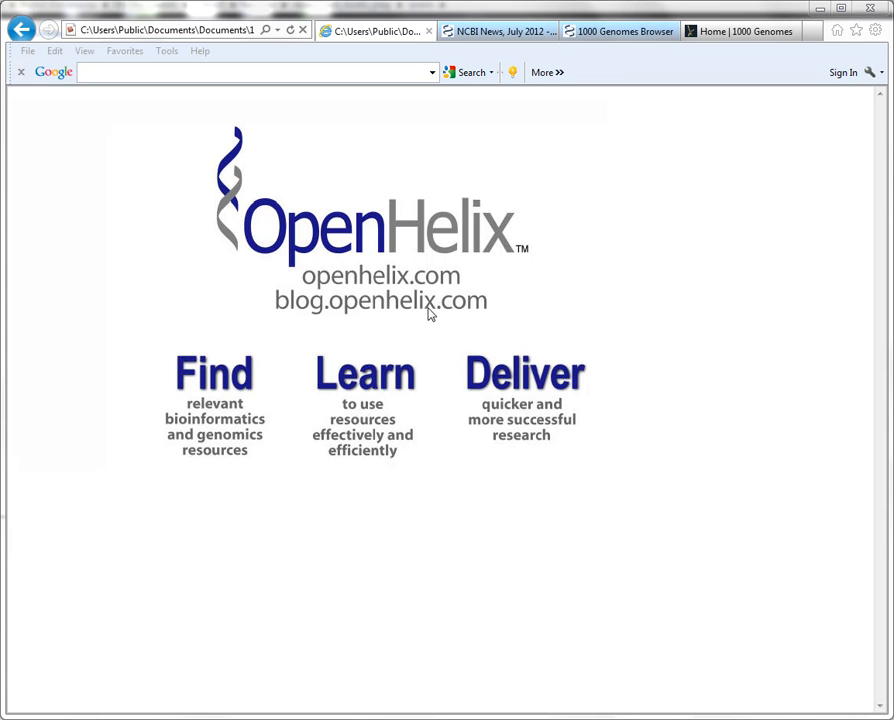
pyautogui.moveTo(480, 322)
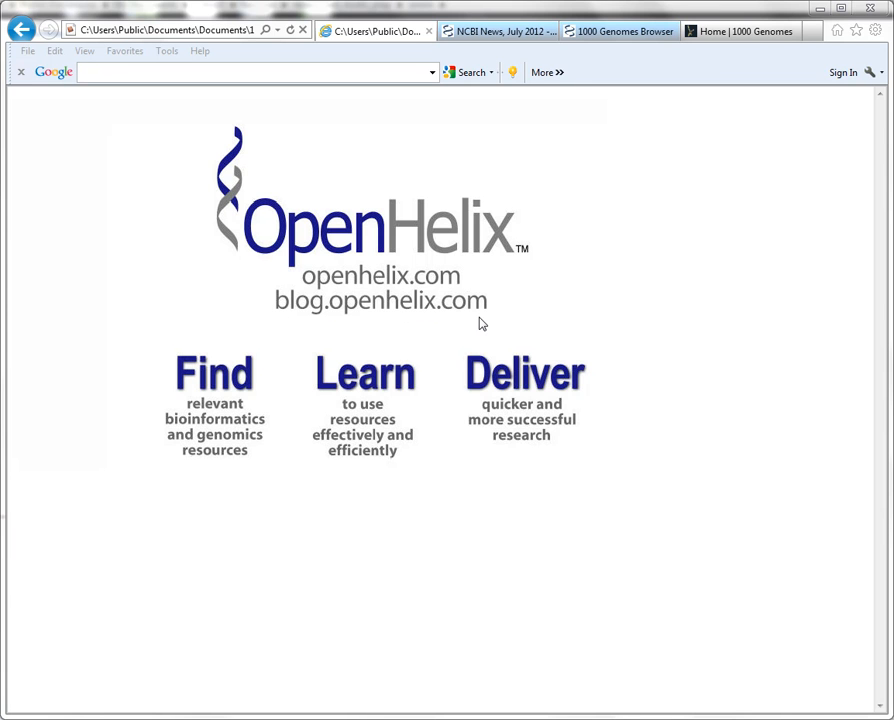
pyautogui.moveTo(494, 318)
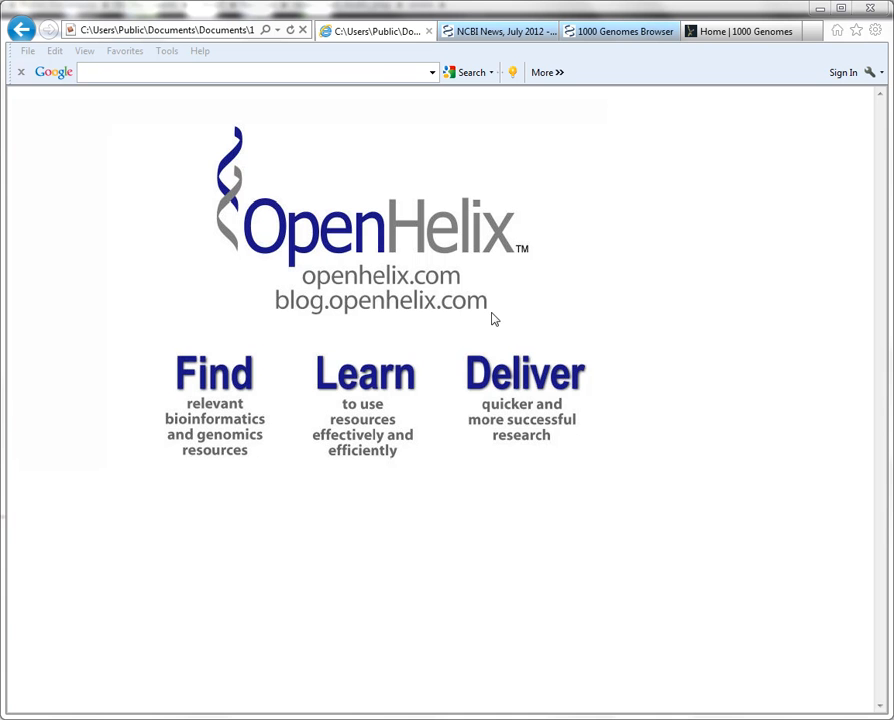
pyautogui.moveTo(544, 142)
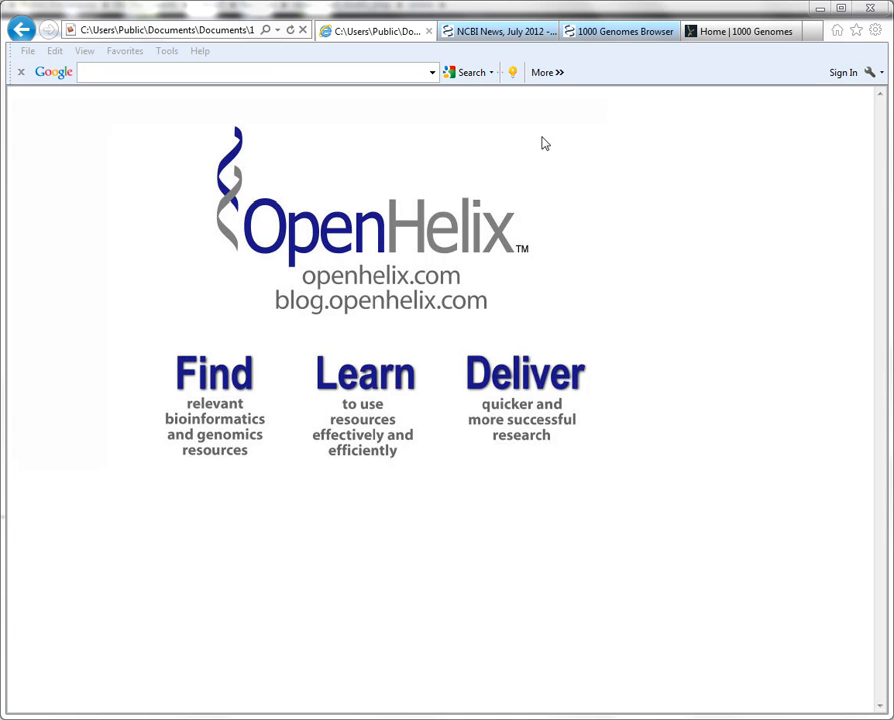
# Bring up the July 2012 NCBI News issue announcing the 1000 Genomes Dataset Browser
pyautogui.click(500, 30)
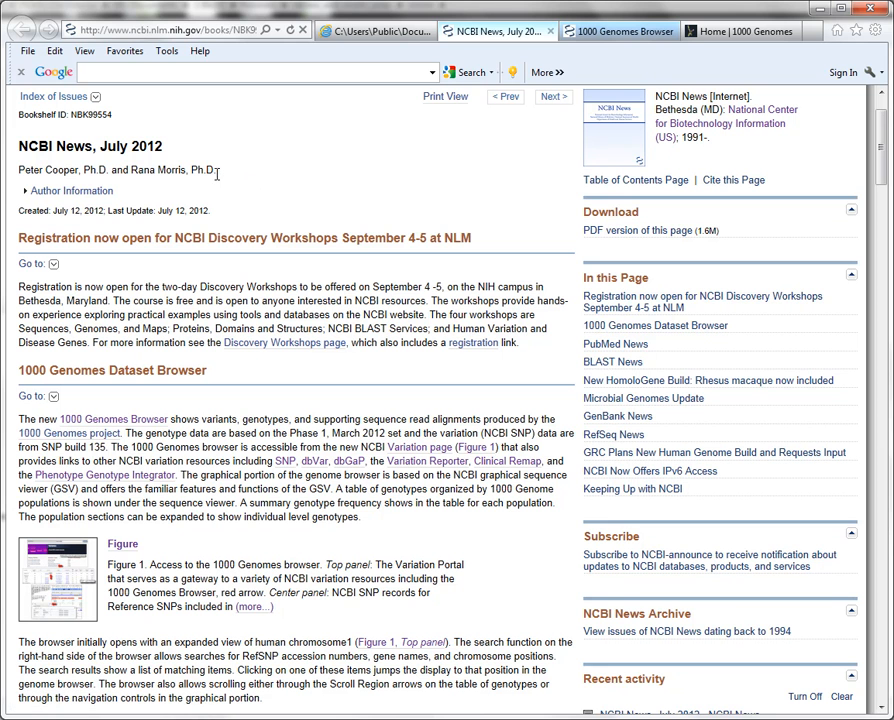
pyautogui.moveTo(18, 188)
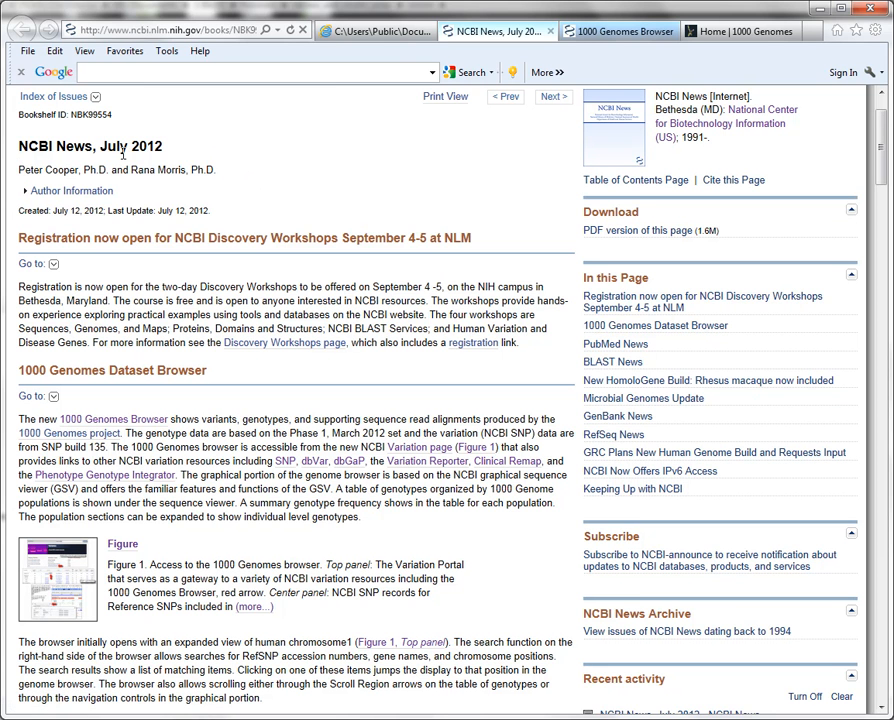
pyautogui.moveTo(204, 380)
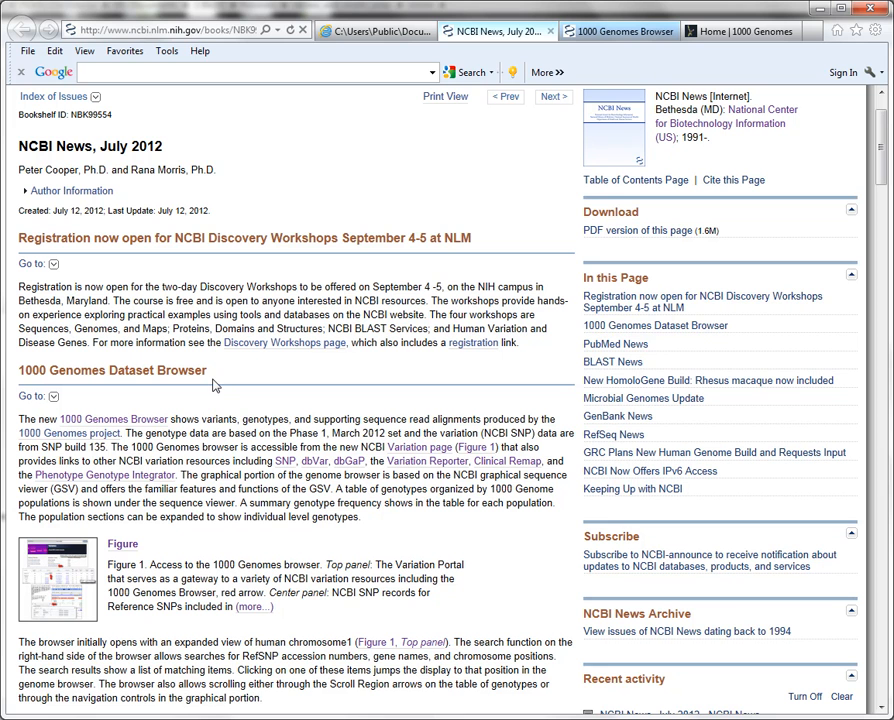
pyautogui.moveTo(524, 366)
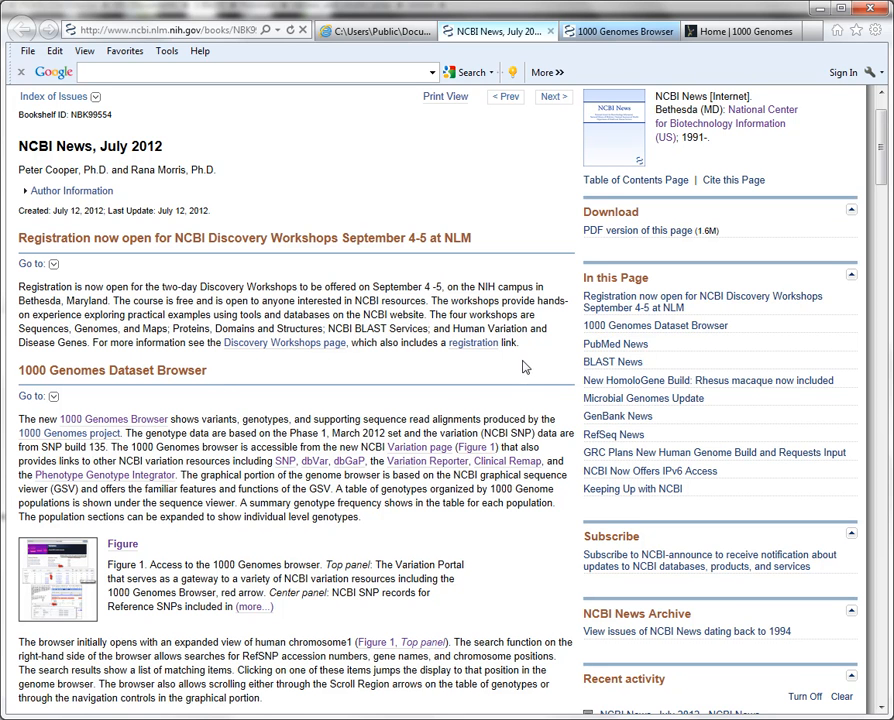
pyautogui.moveTo(510, 570)
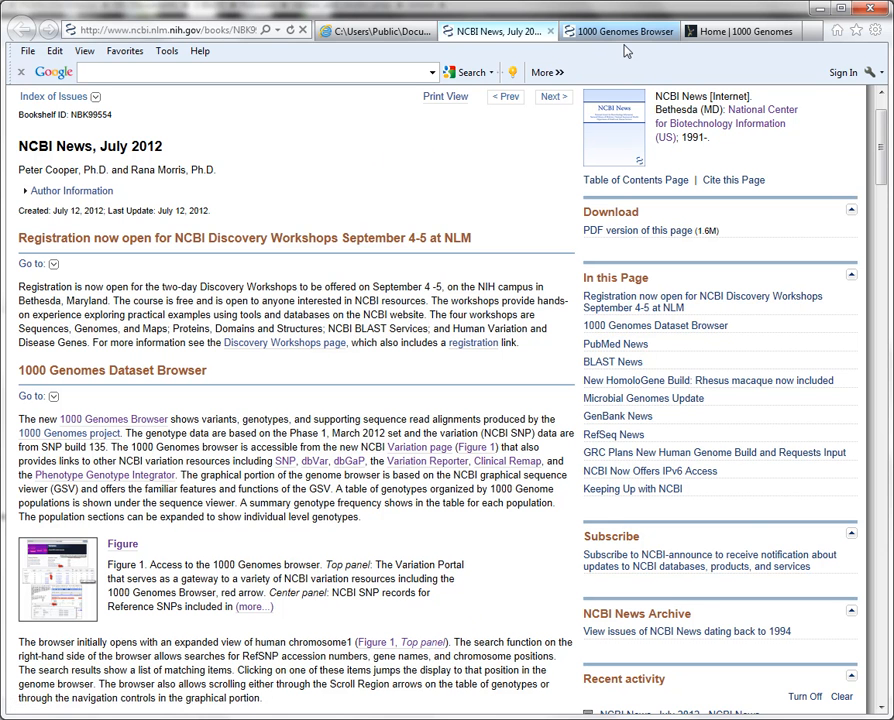
# Show the 1000 Genomes Browser page for Homo sapiens GRCh37.p5 chromosome 1 with its genotype table
pyautogui.click(612, 30)
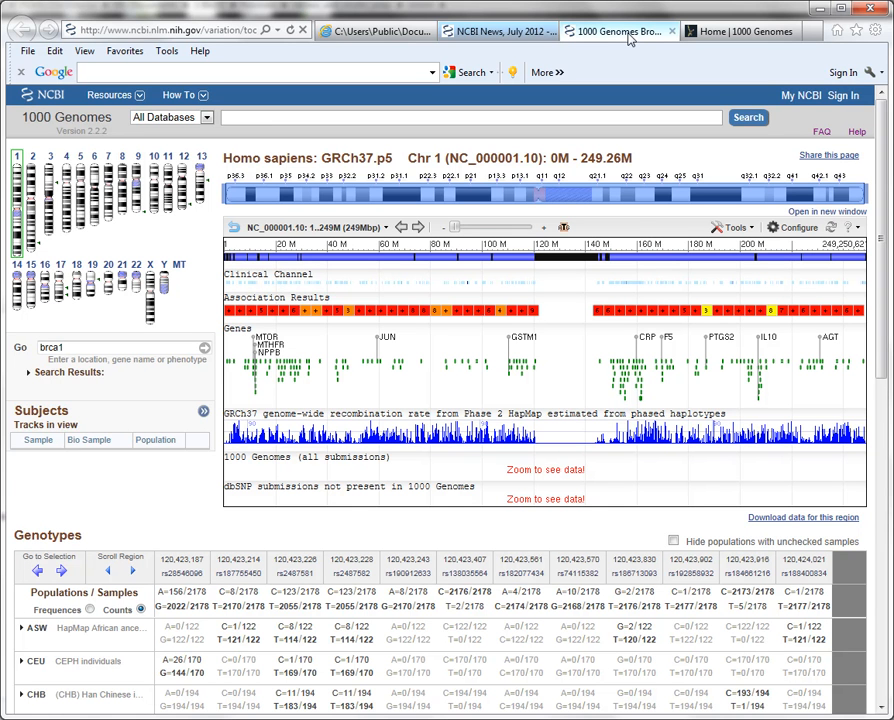
pyautogui.moveTo(616, 36)
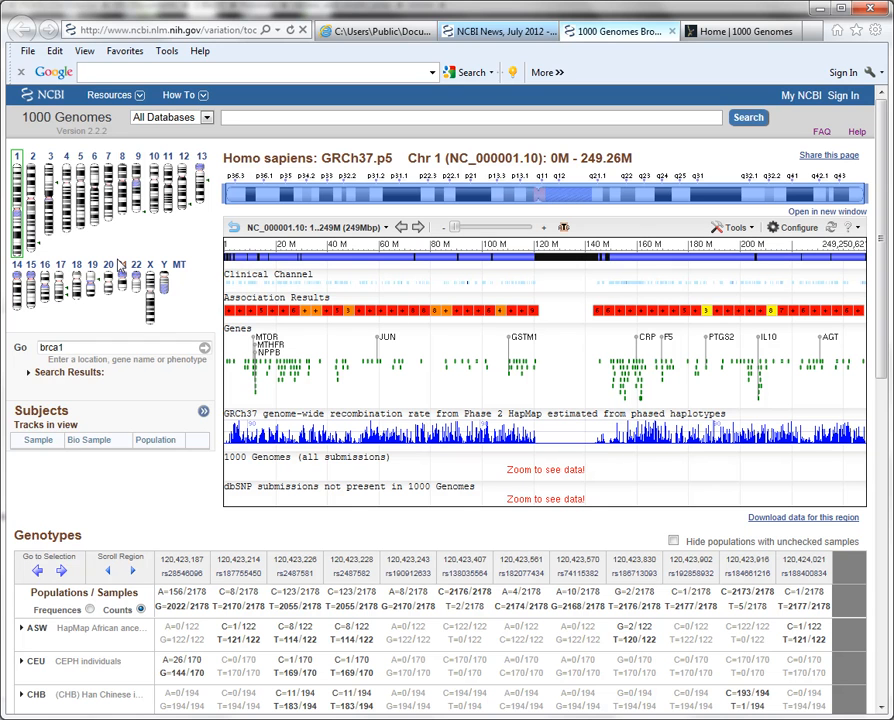
pyautogui.moveTo(78, 320)
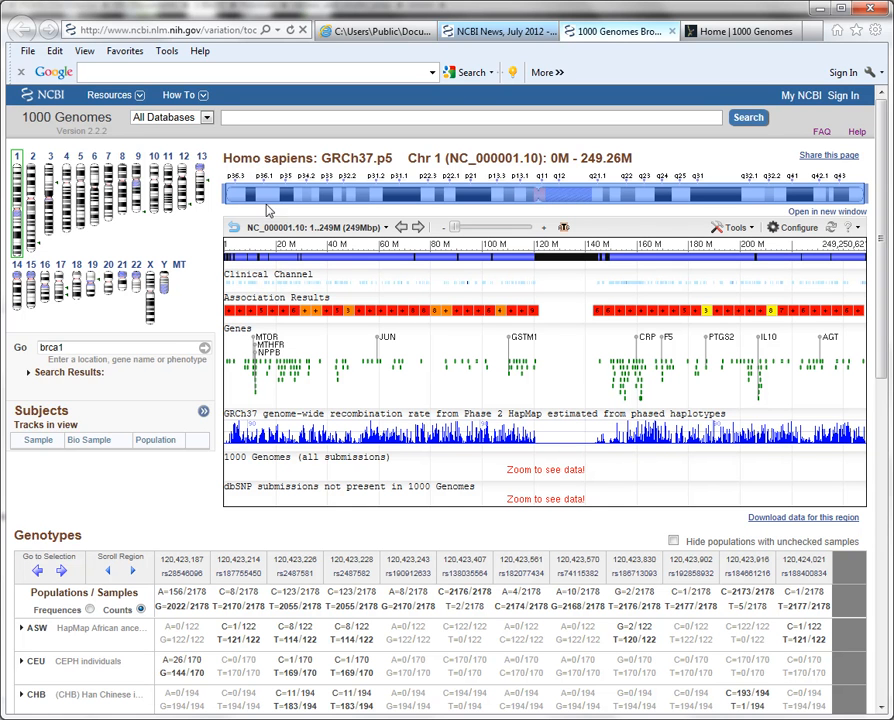
pyautogui.moveTo(520, 196)
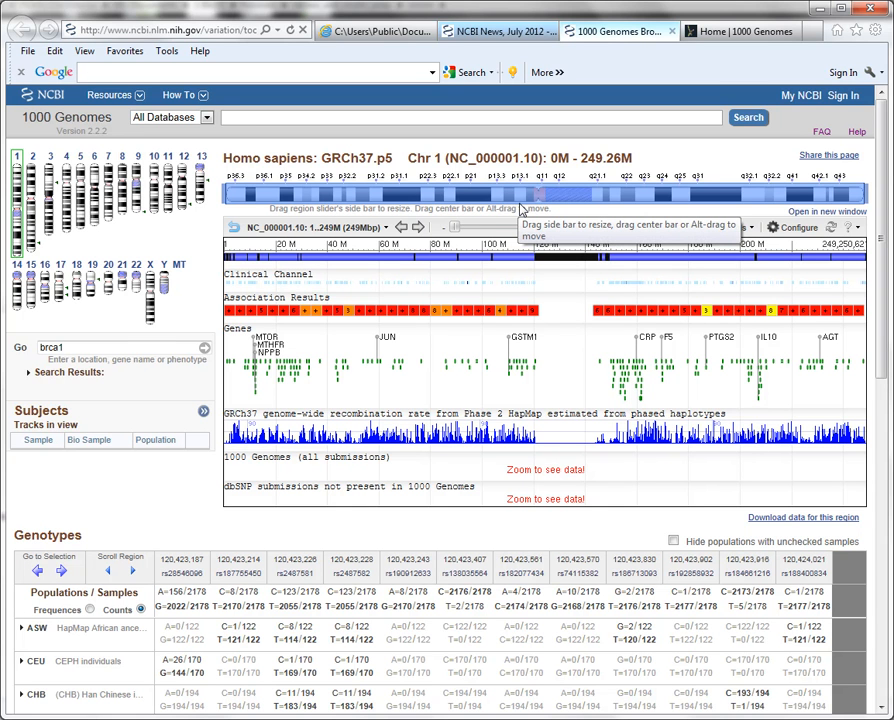
pyautogui.moveTo(502, 204)
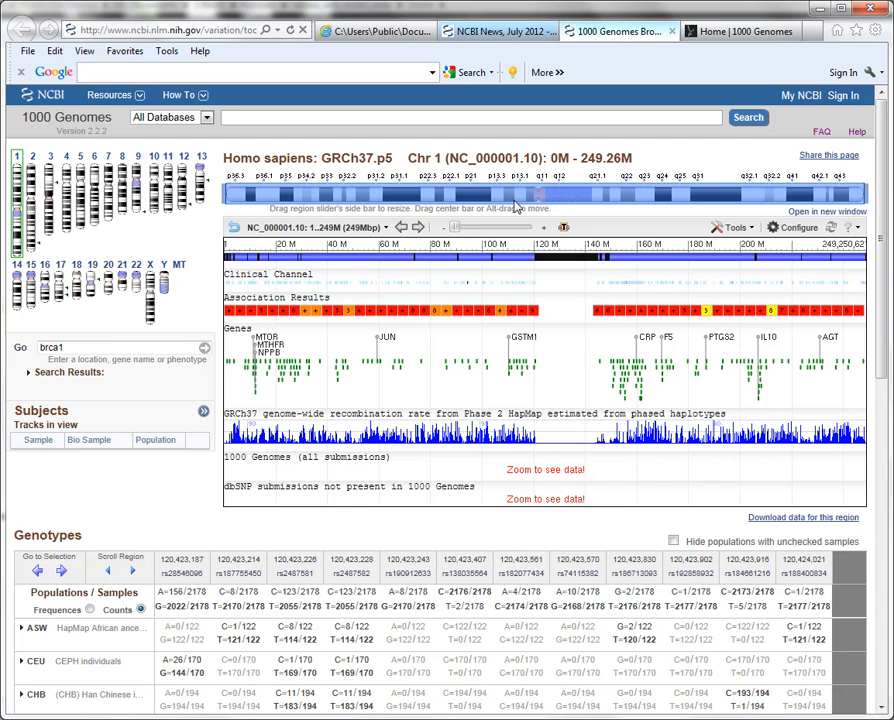
pyautogui.moveTo(476, 282)
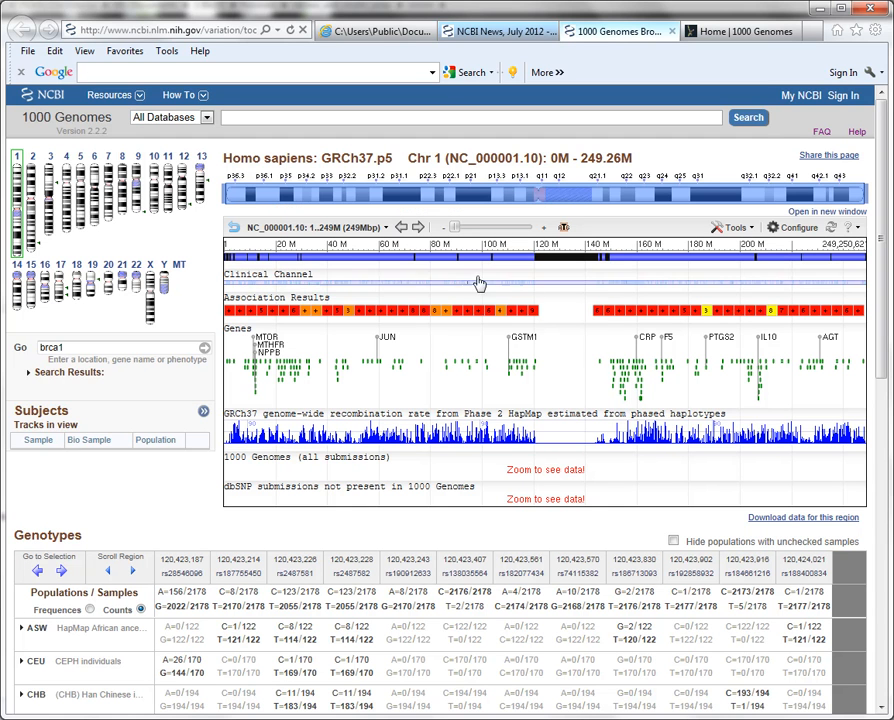
pyautogui.moveTo(648, 350)
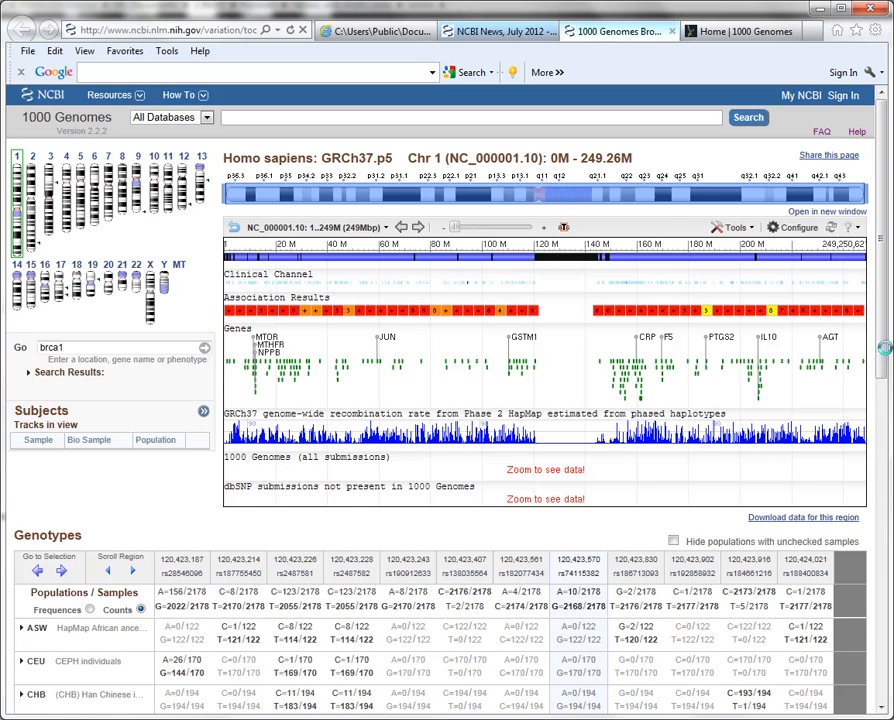
pyautogui.scroll(-3)
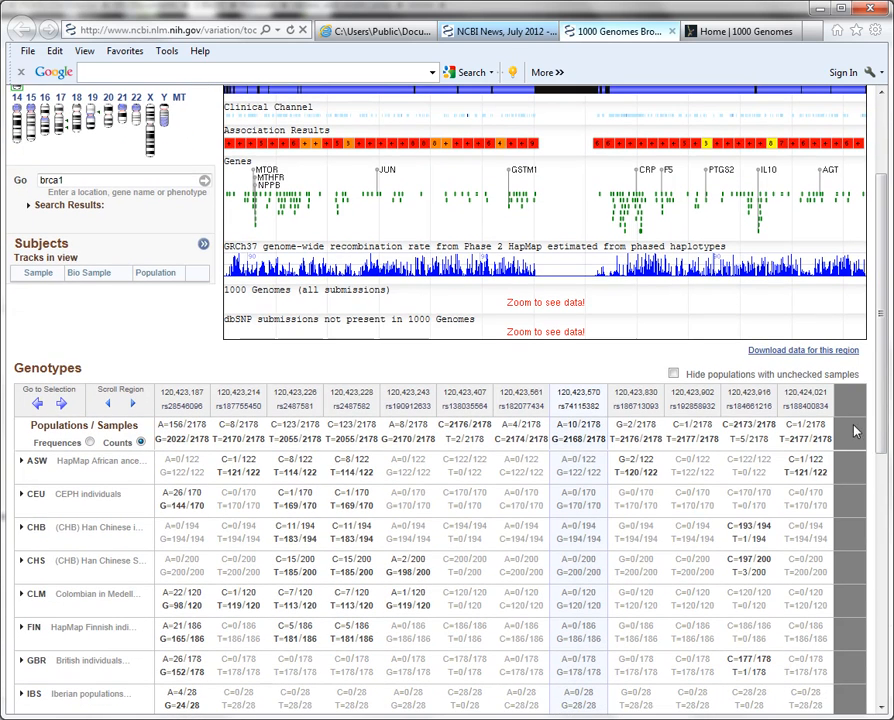
pyautogui.moveTo(102, 468)
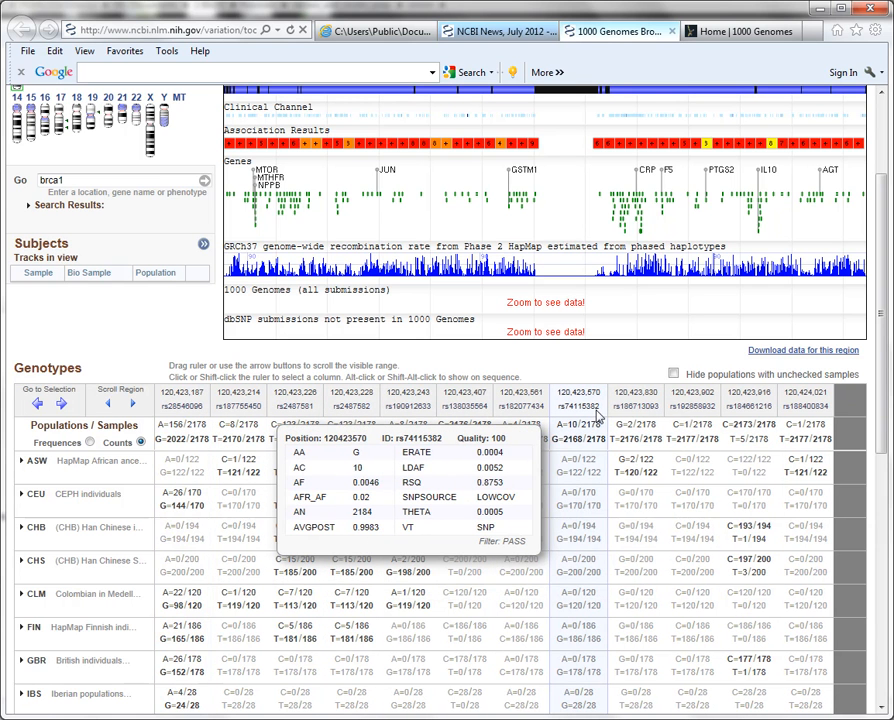
pyautogui.moveTo(608, 416)
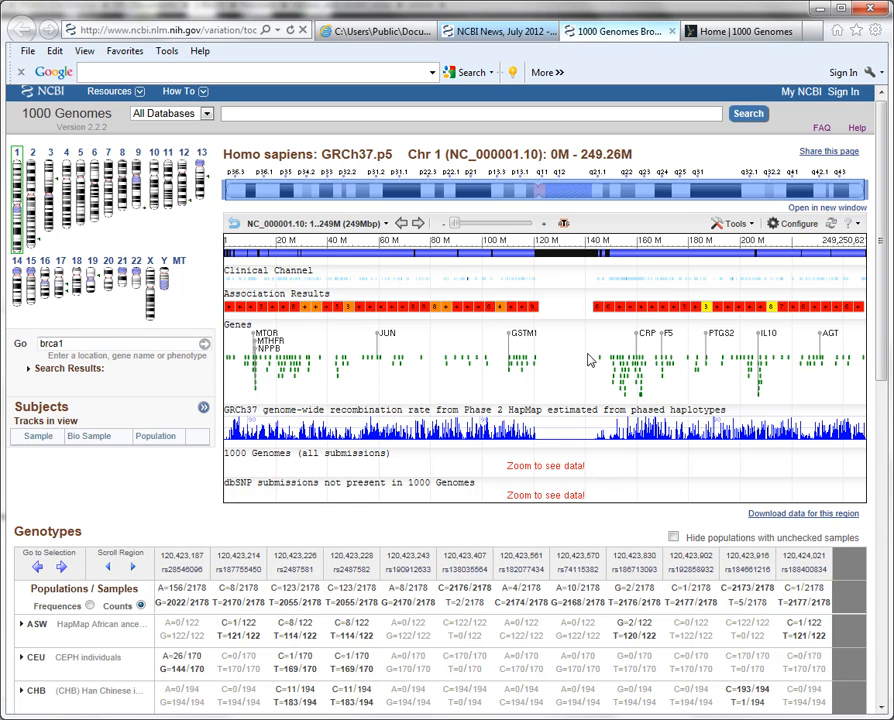
pyautogui.moveTo(294, 464)
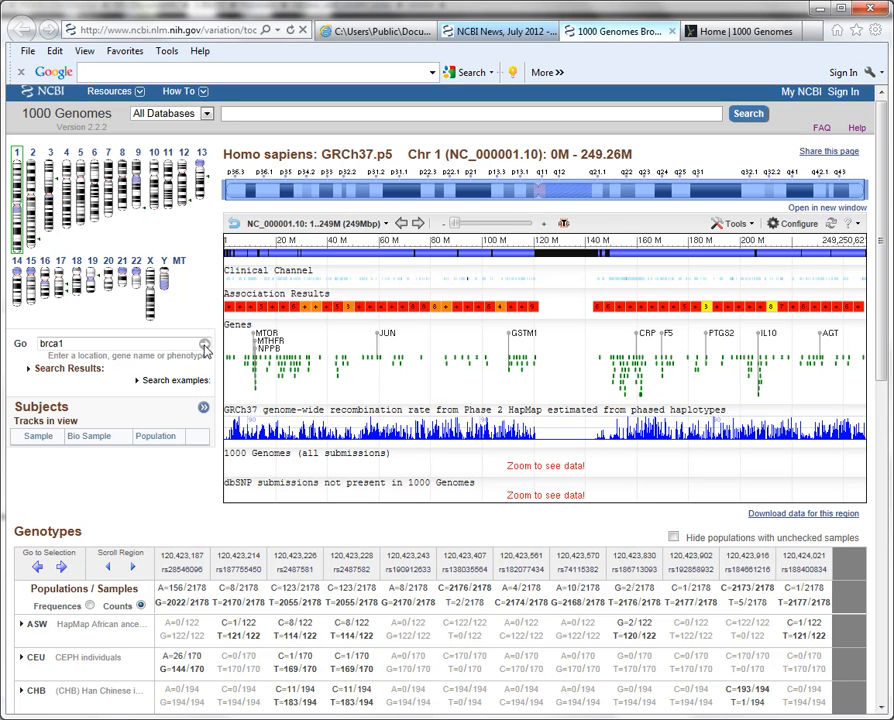
pyautogui.moveTo(254, 450)
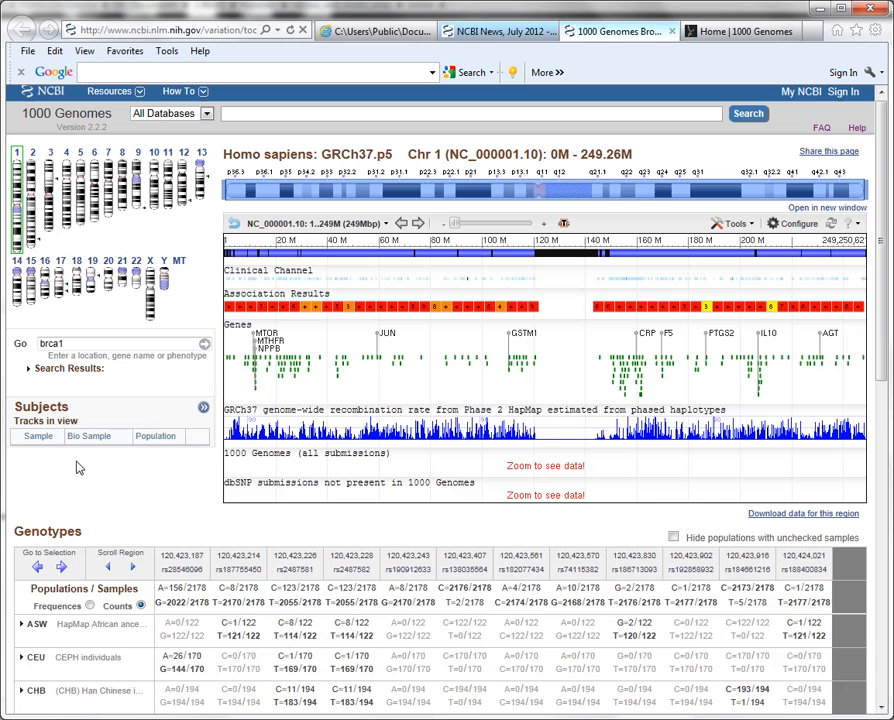
pyautogui.moveTo(92, 432)
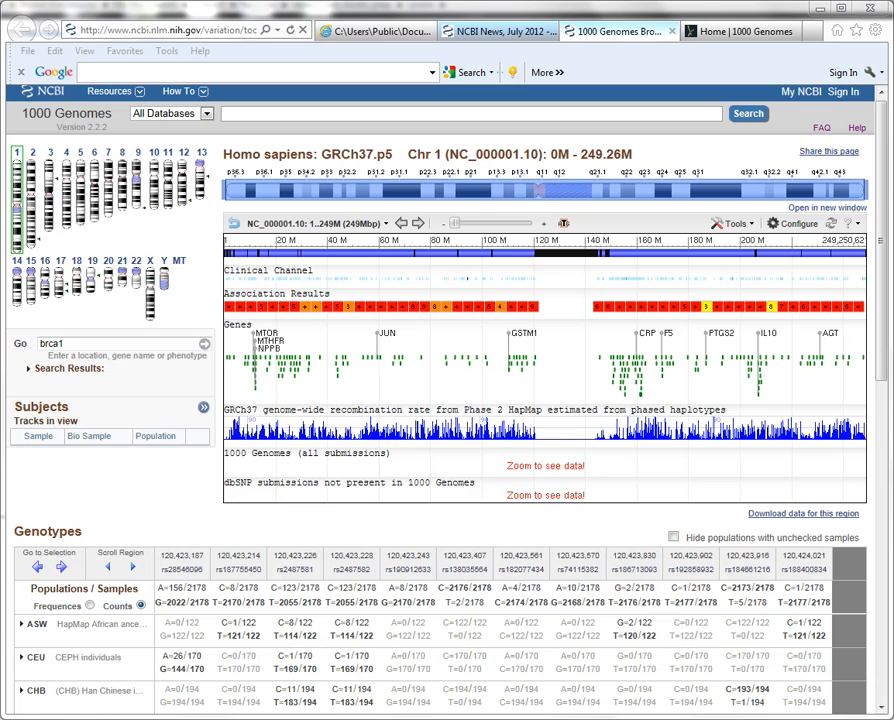
pyautogui.moveTo(188, 524)
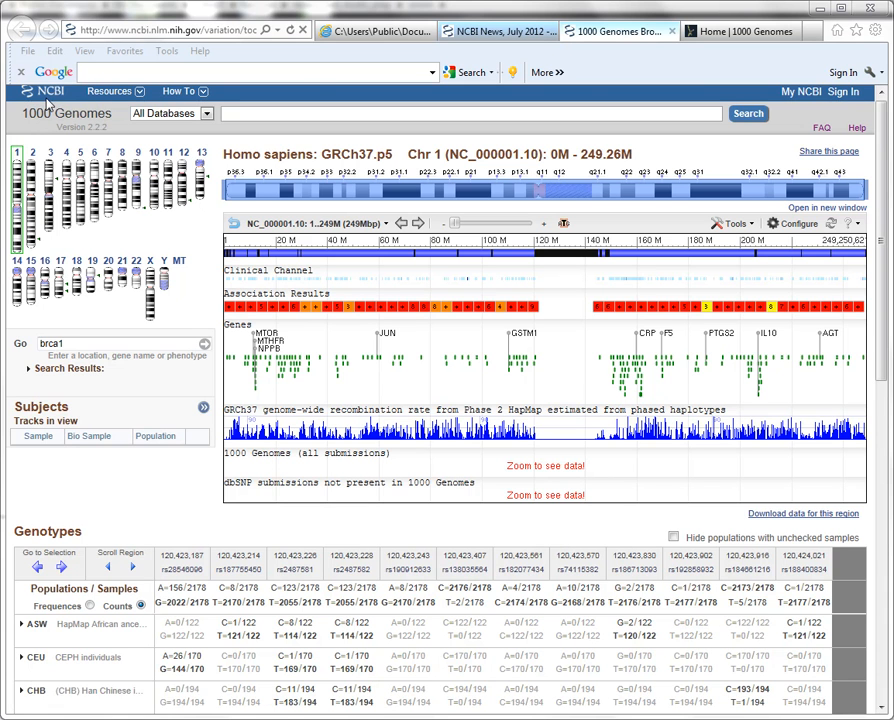
pyautogui.click(740, 32)
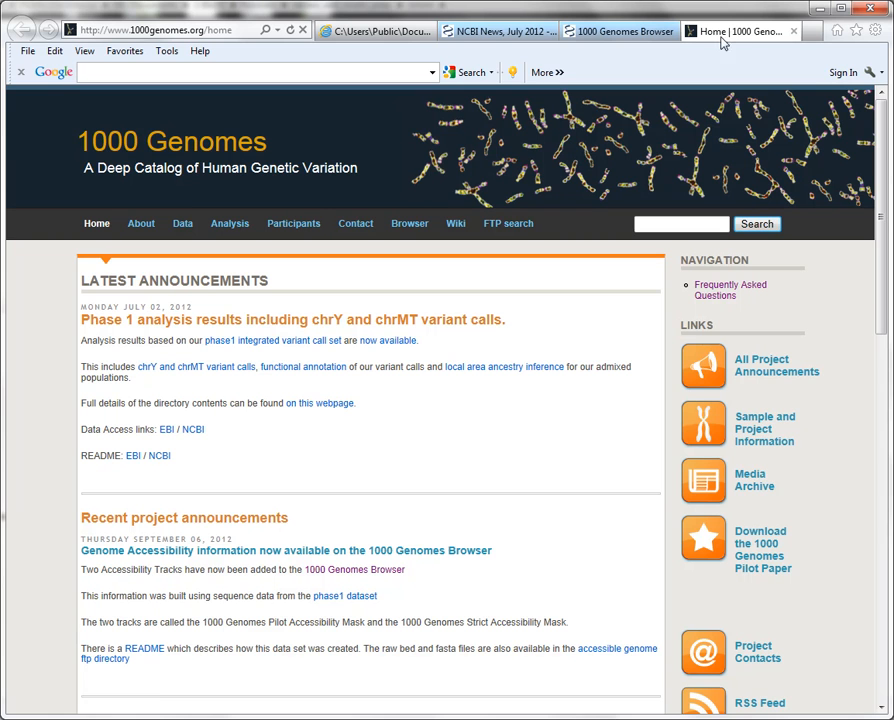
pyautogui.moveTo(176, 140)
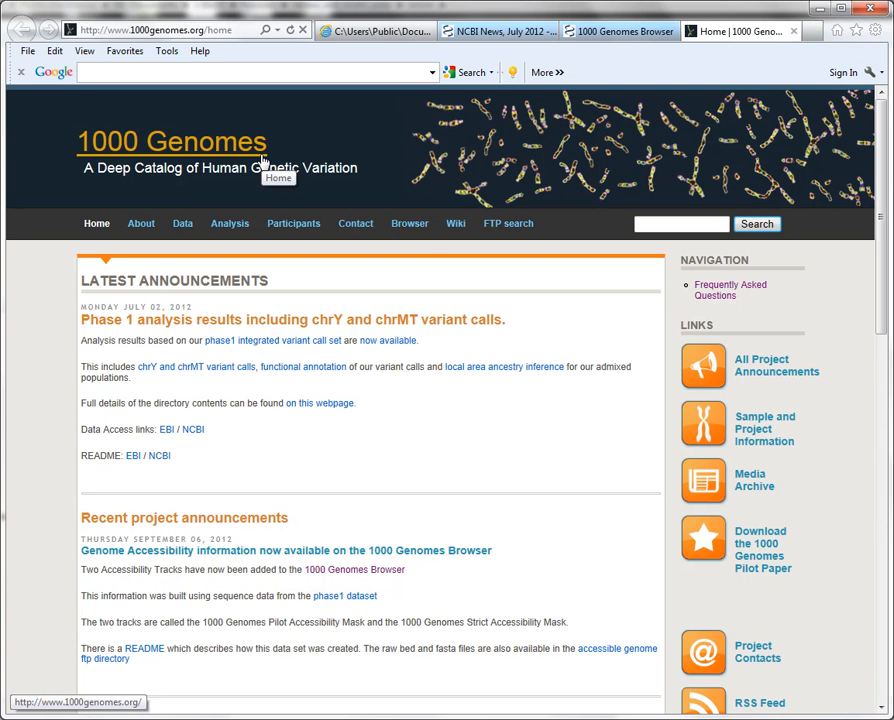
pyautogui.moveTo(408, 224)
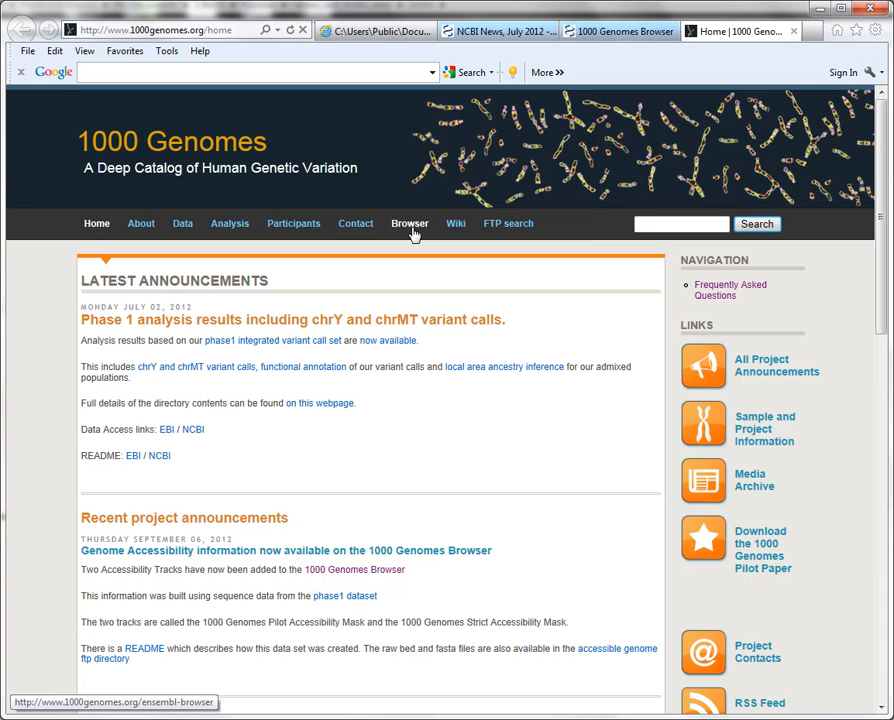
pyautogui.click(618, 32)
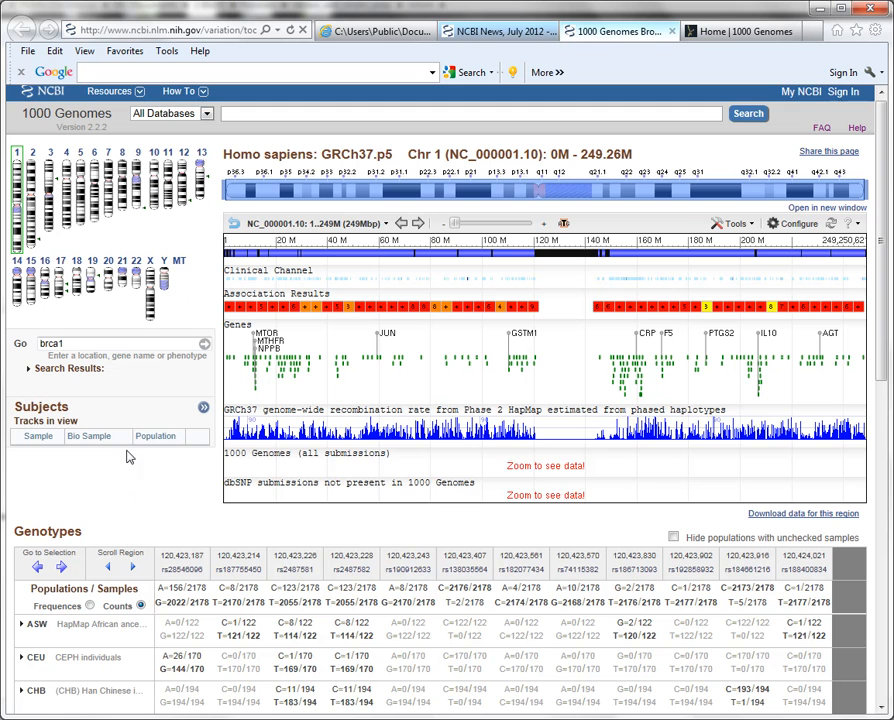
pyautogui.moveTo(118, 140)
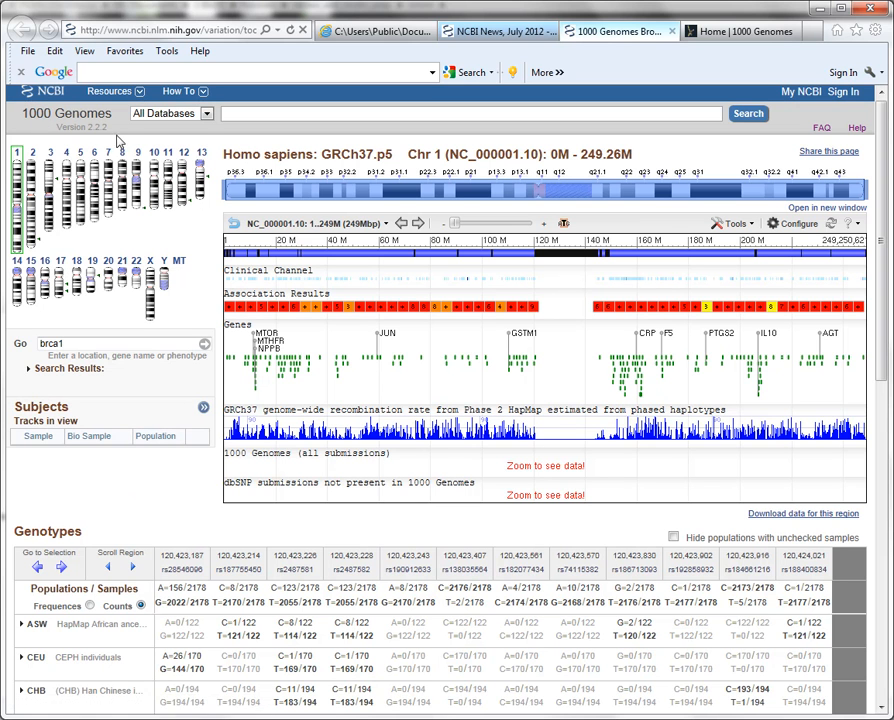
pyautogui.moveTo(120, 140)
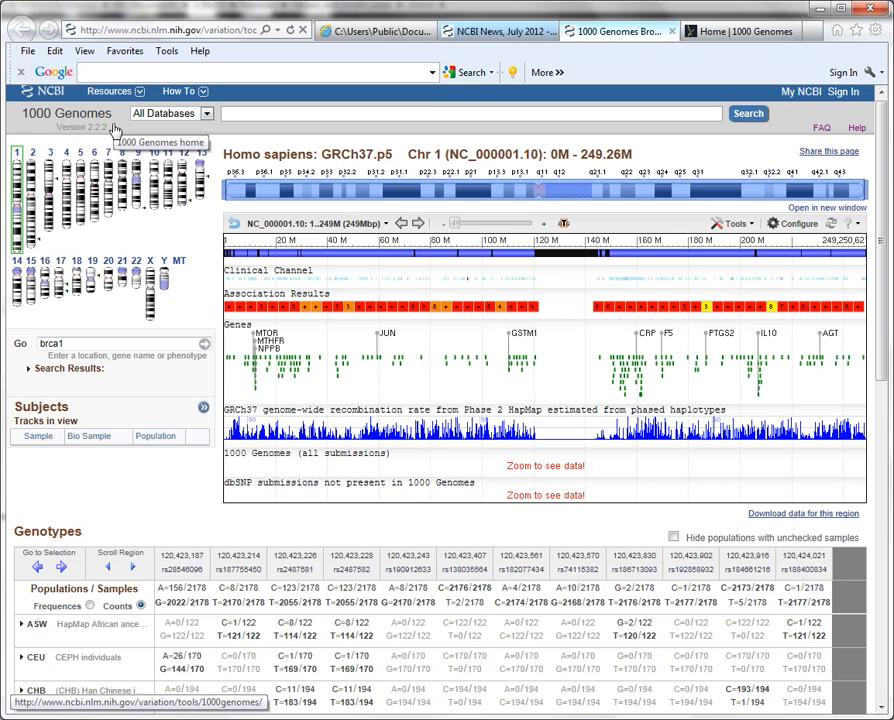